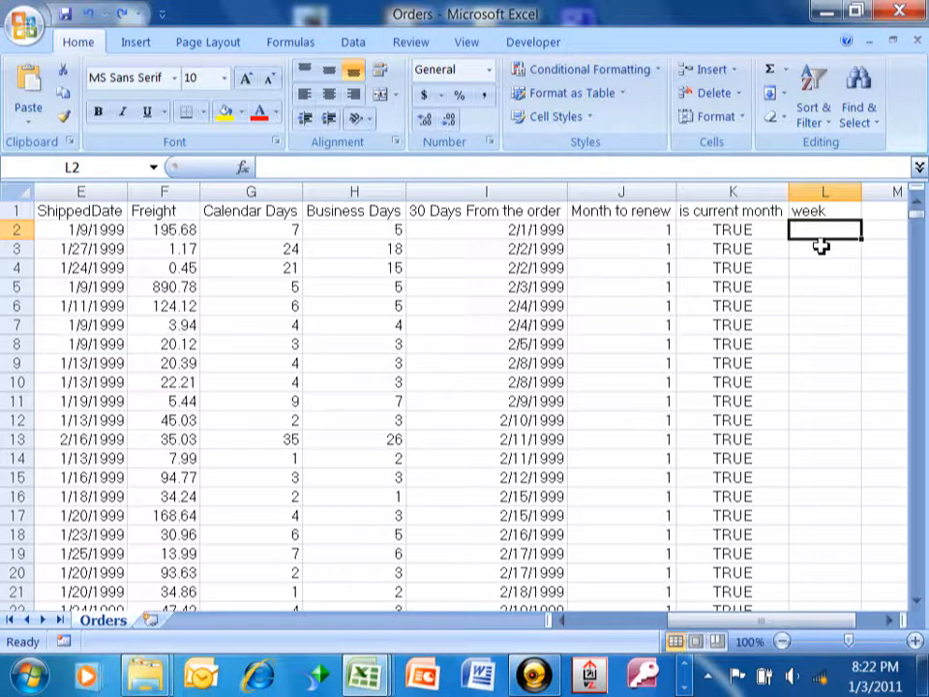
Enter =WEEKNUM(C2) in L2 to get the order date's week number
text(=)
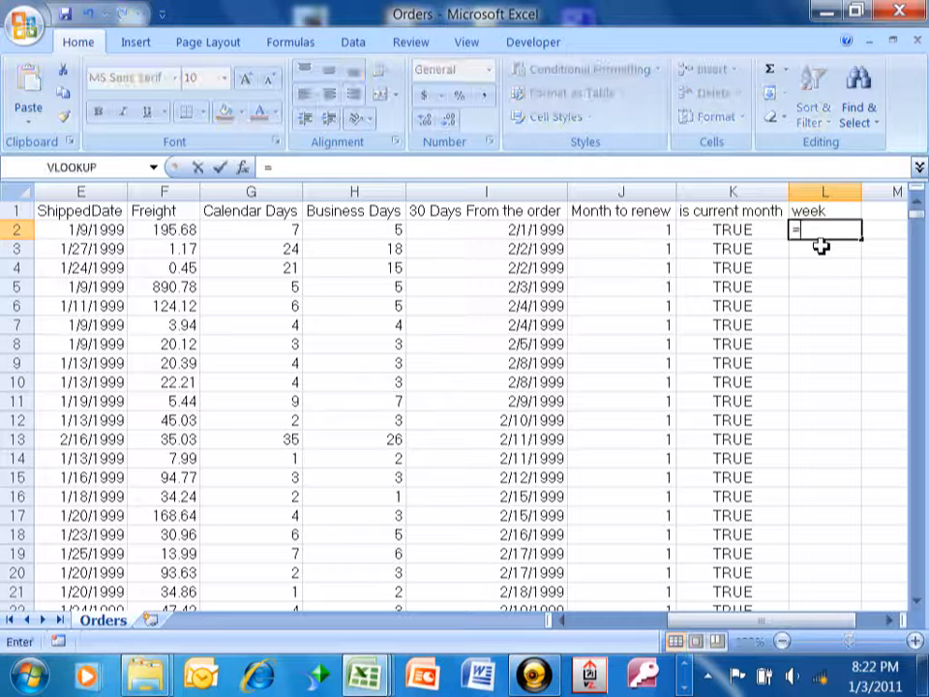
text(weeknum()
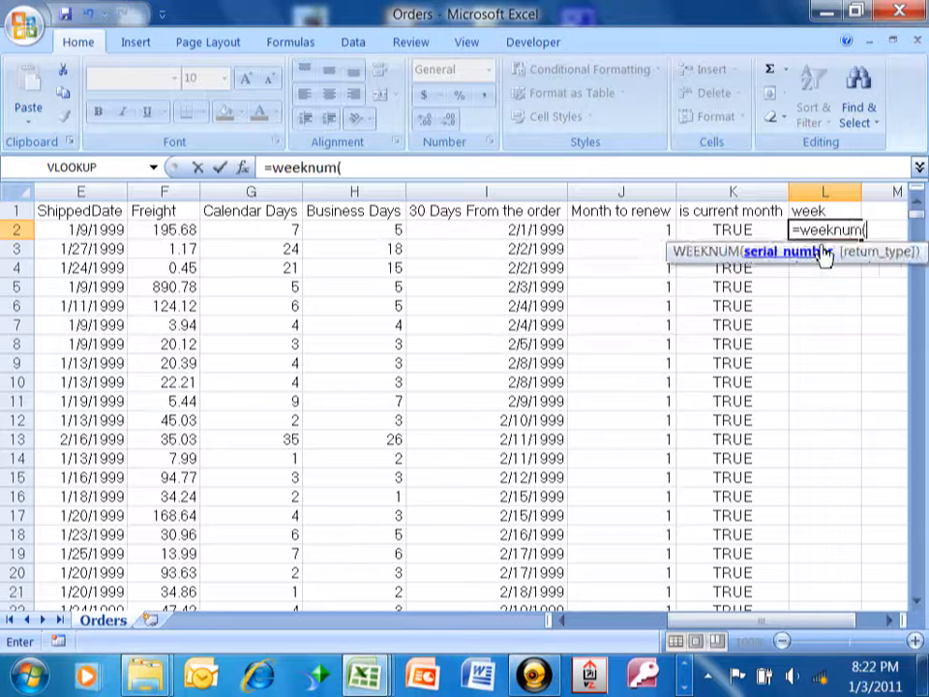
click(621, 229)
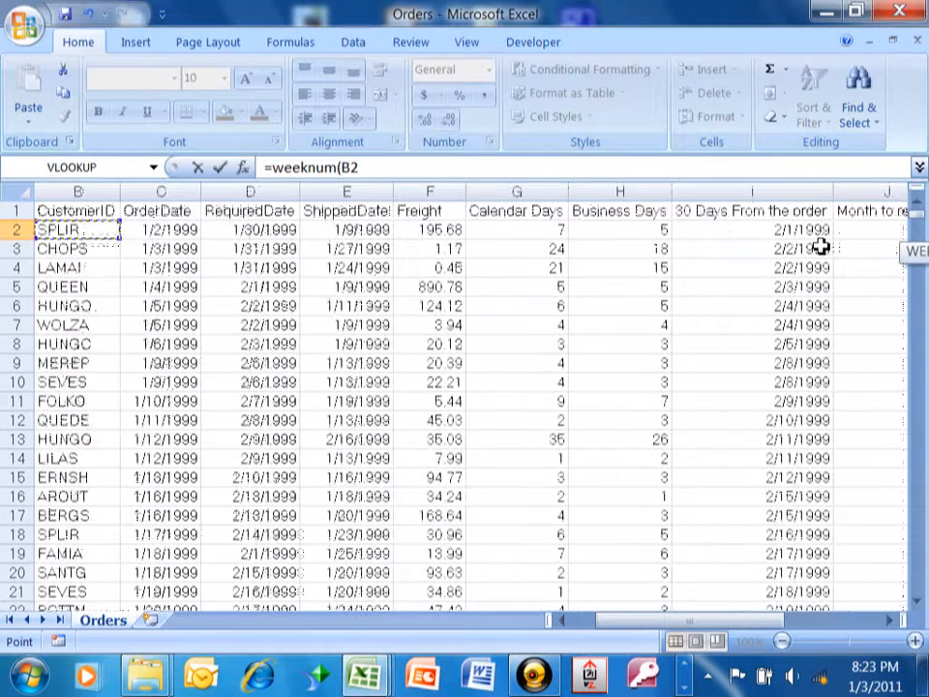
click(161, 229)
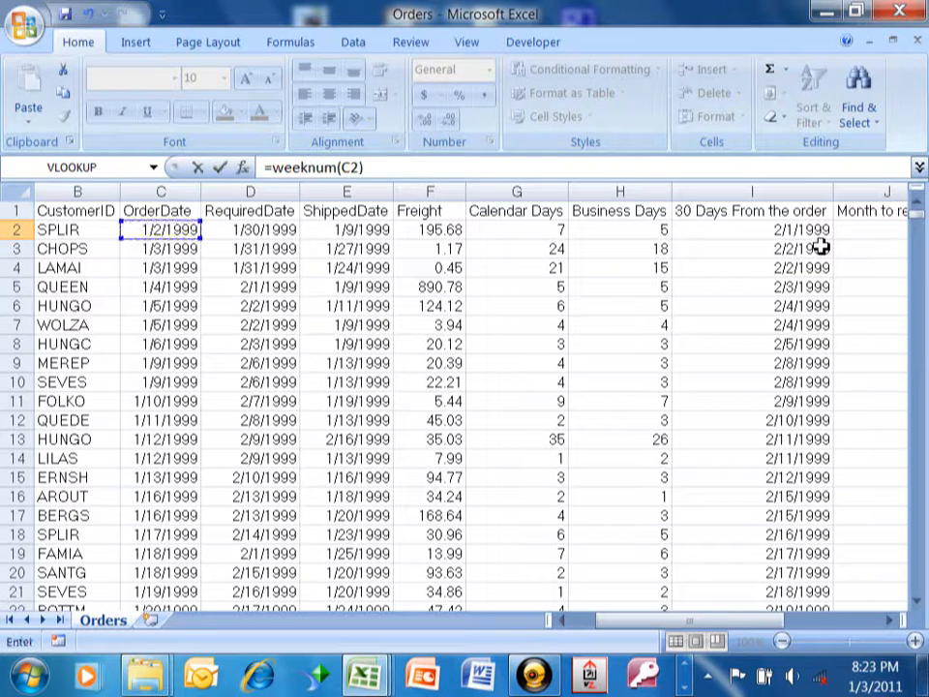
key(Return)
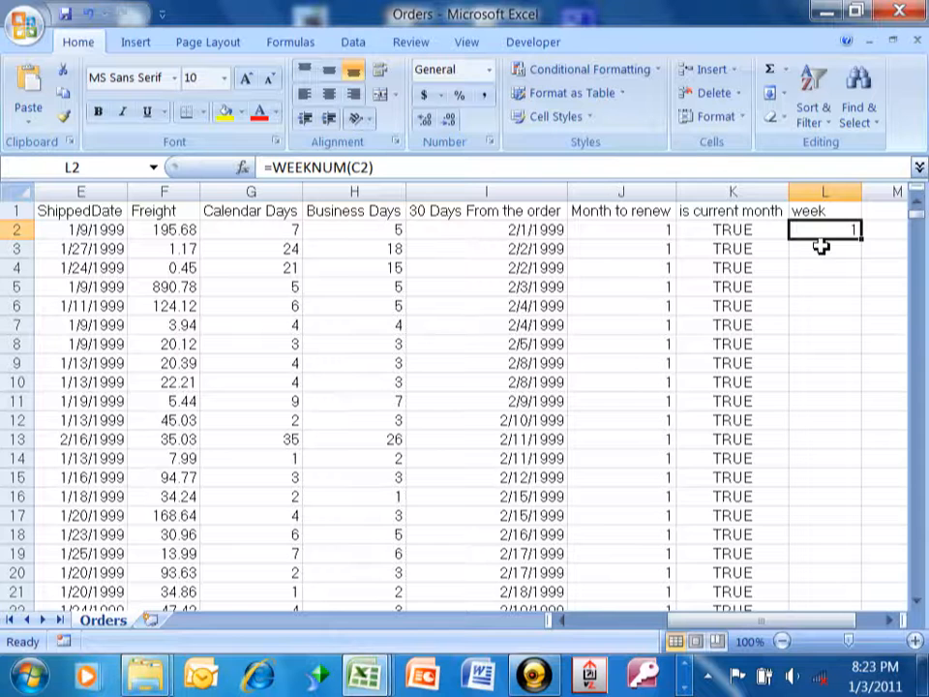
mouse_move(332, 180)
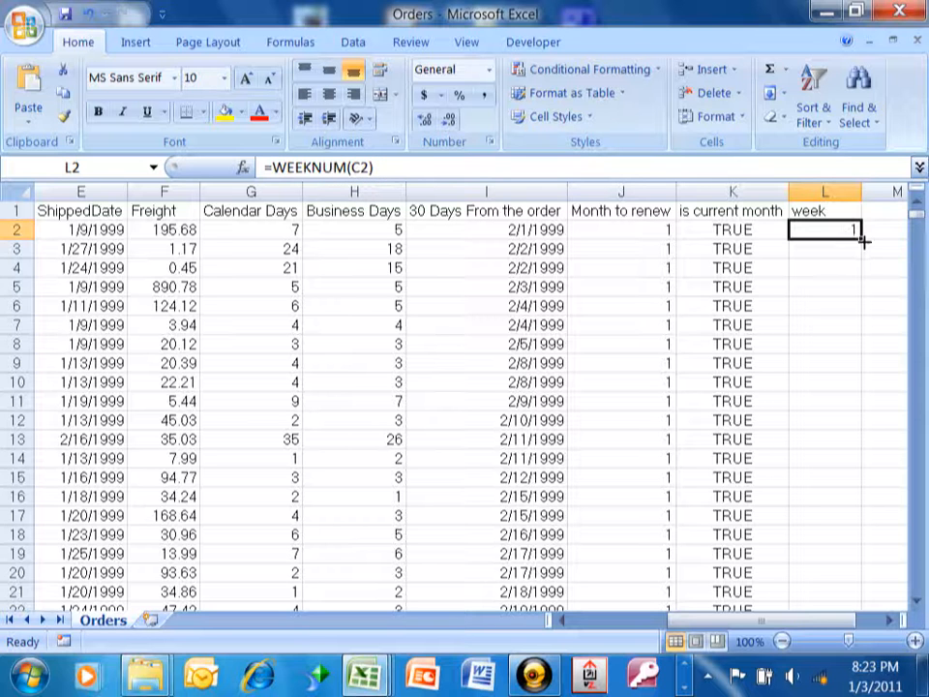
Copy L2's WEEKNUM formula down column L and scroll to check the week results
drag(854, 230, 854, 605)
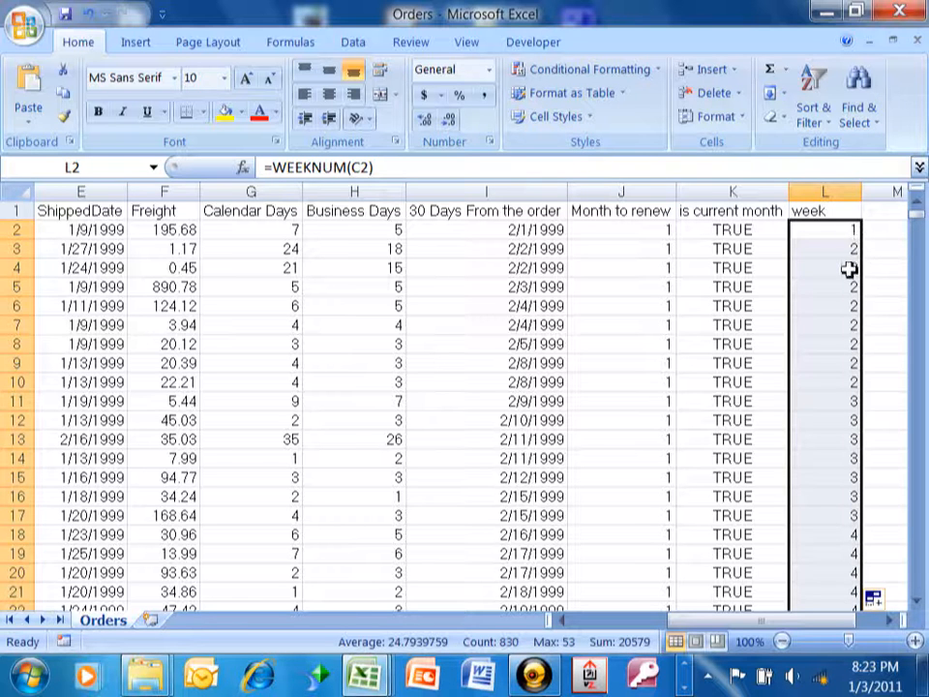
mouse_move(861, 433)
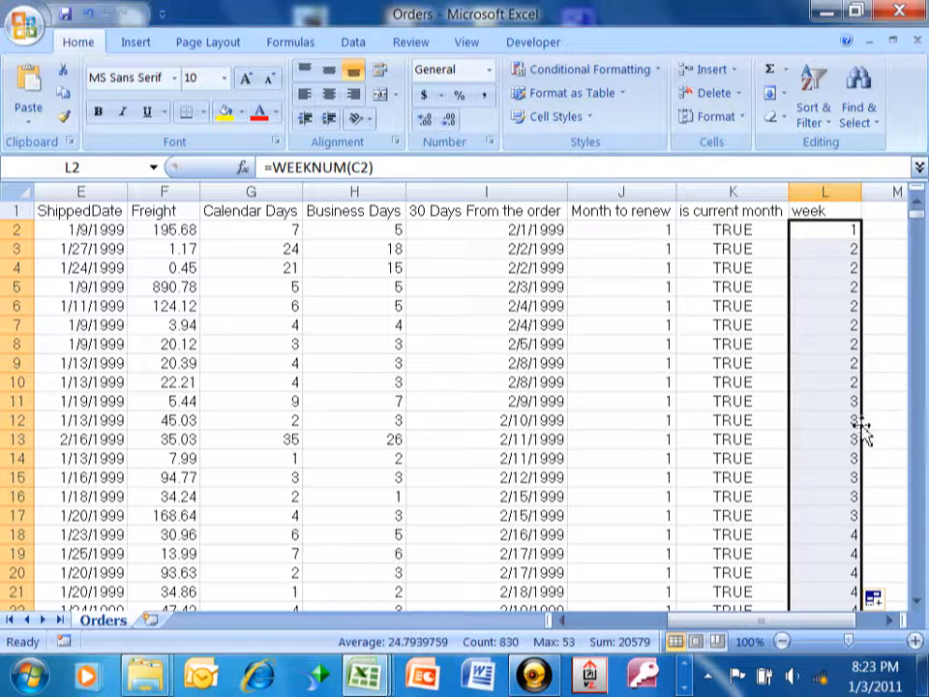
scroll(down, 3)
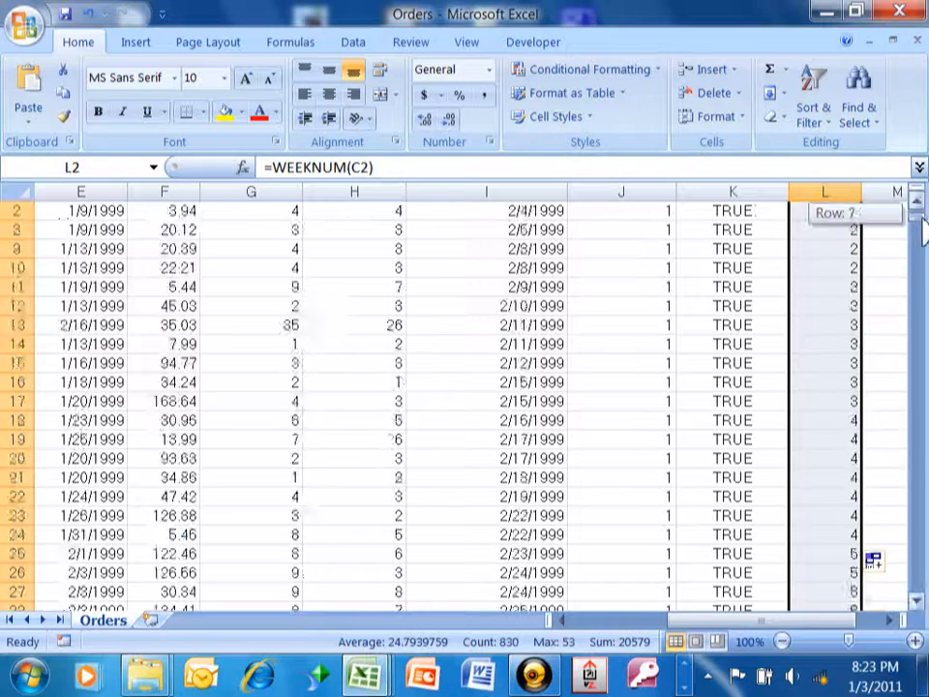
scroll(down, 3)
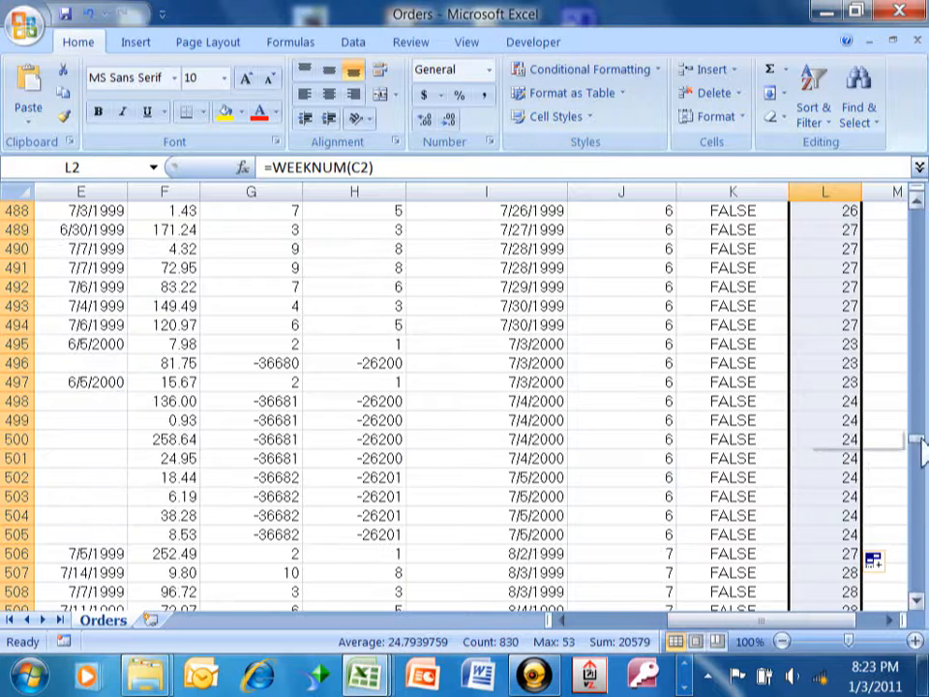
scroll(up, 3)
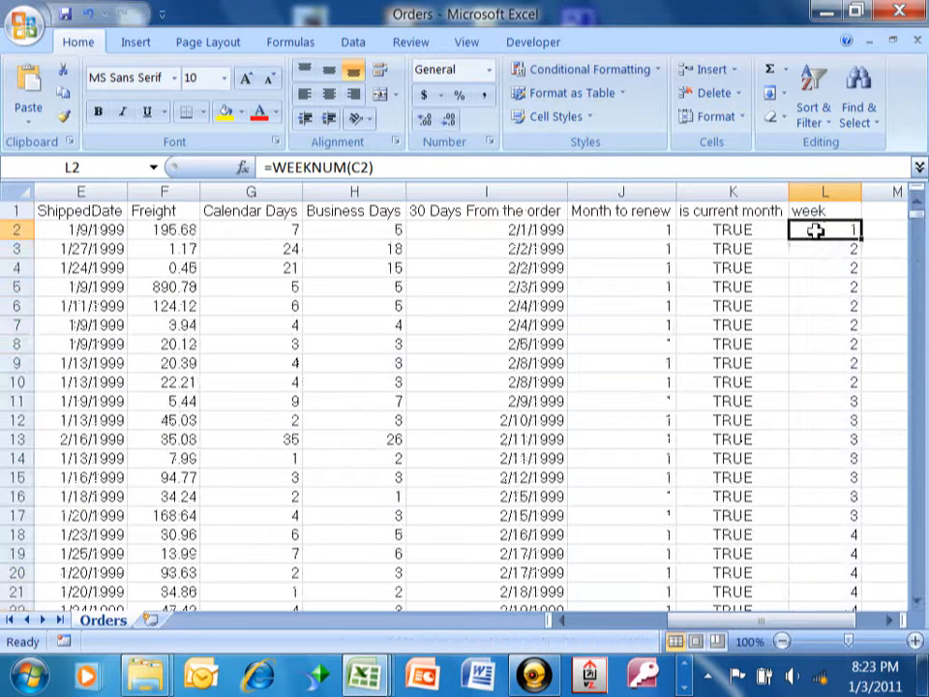